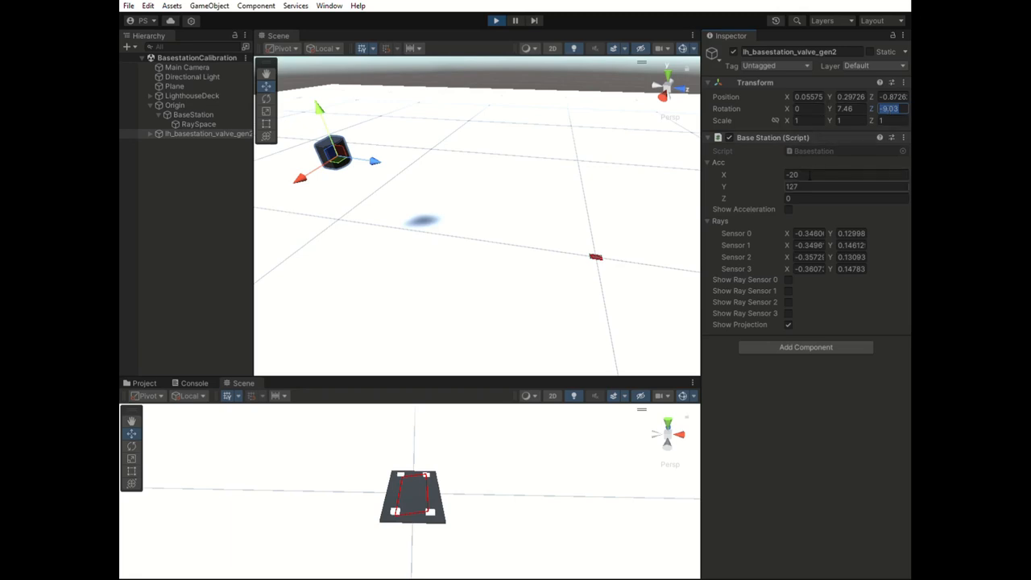
# Open the LighthouseTracker GitLab repository from the Lighthouse Tracker Calibration documentation page
pyautogui.click(846, 198)
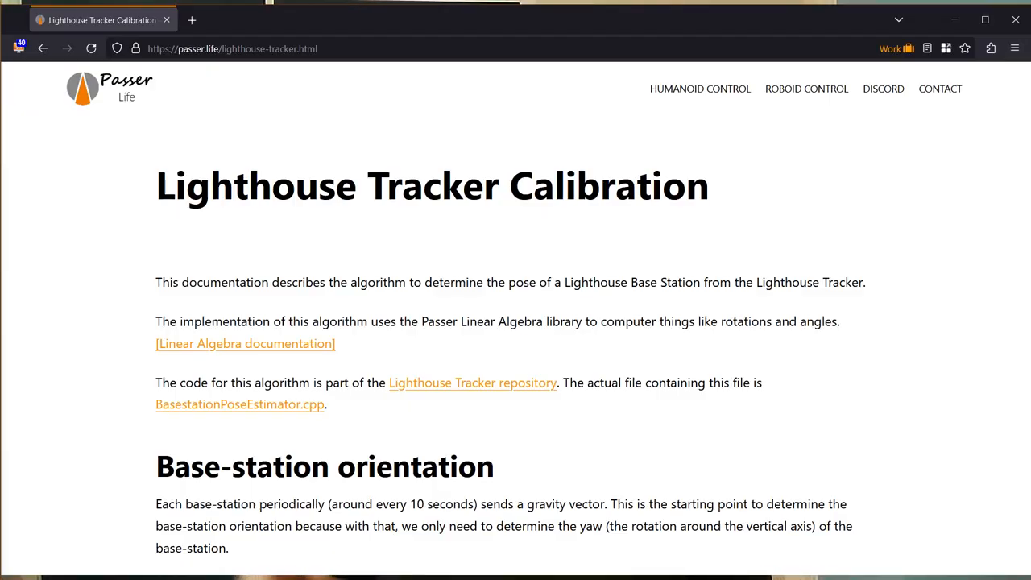
pyautogui.click(472, 382)
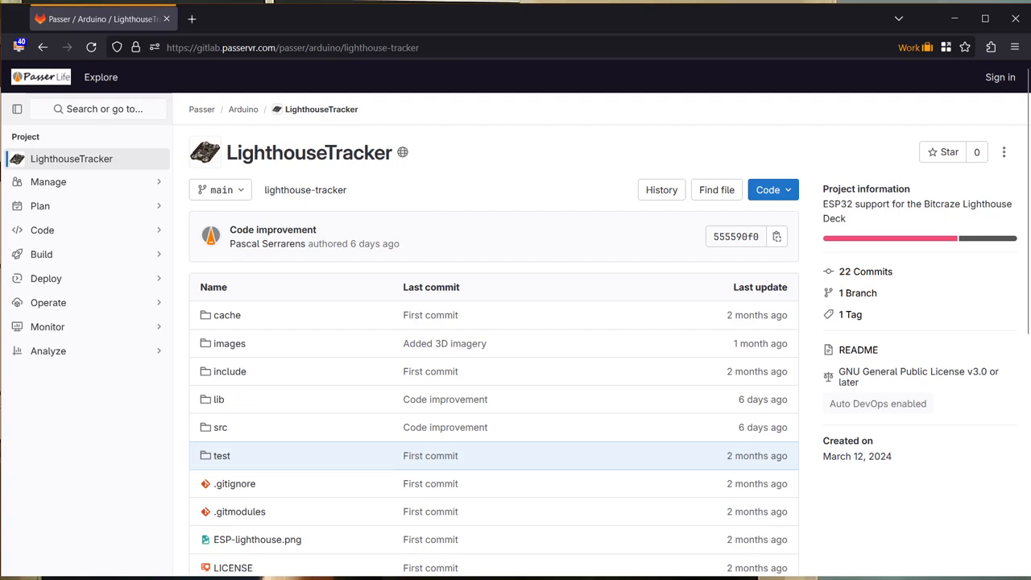